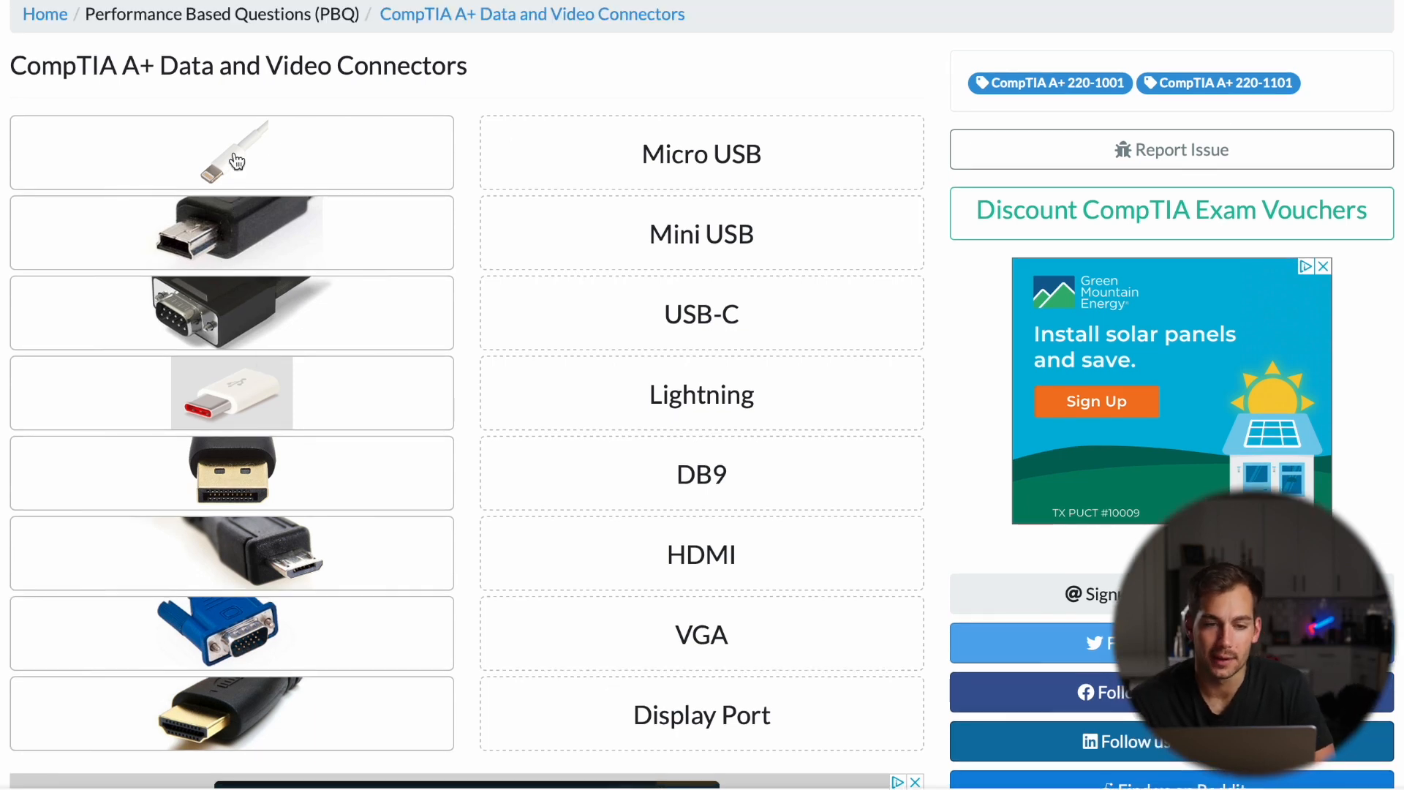
pyautogui.moveTo(191, 168)
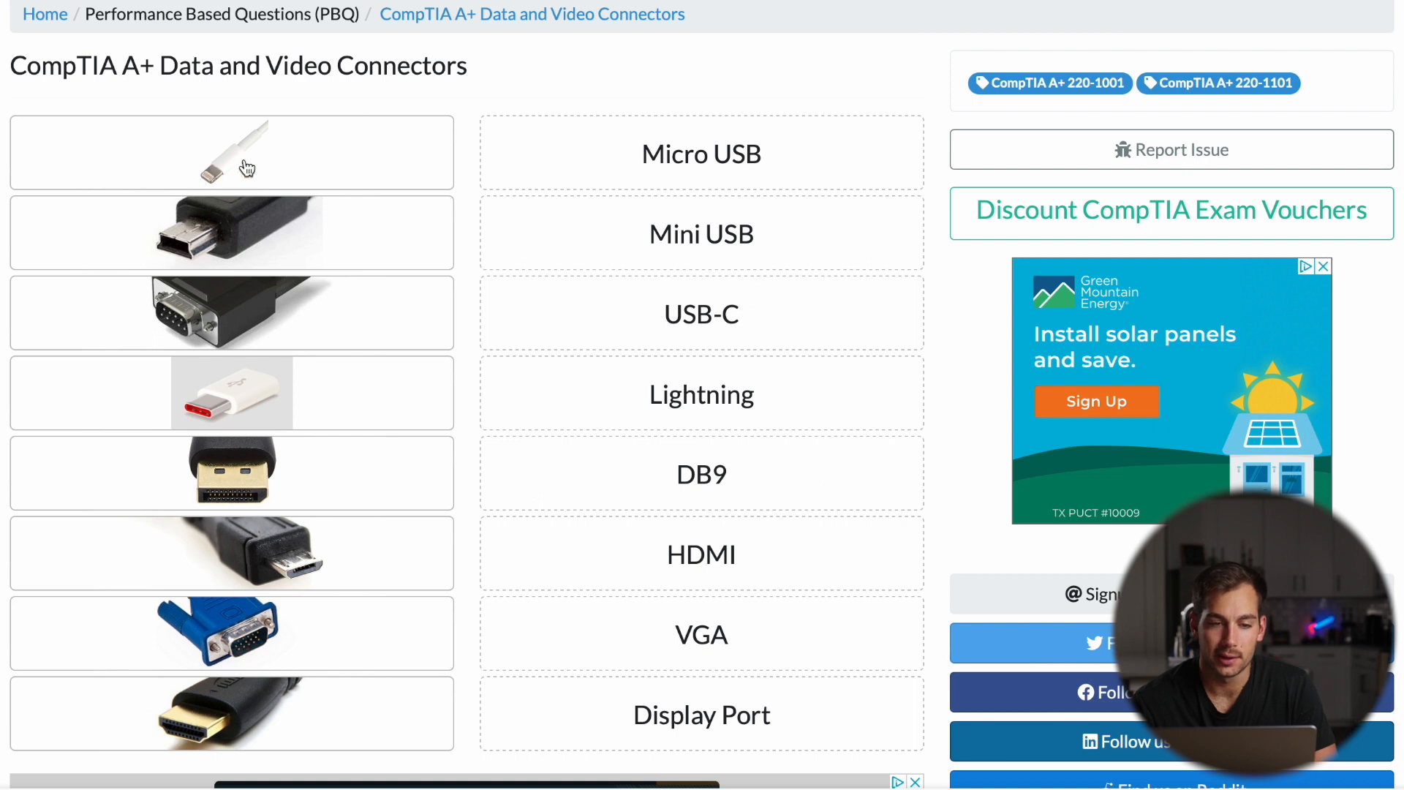
pyautogui.moveTo(313, 164)
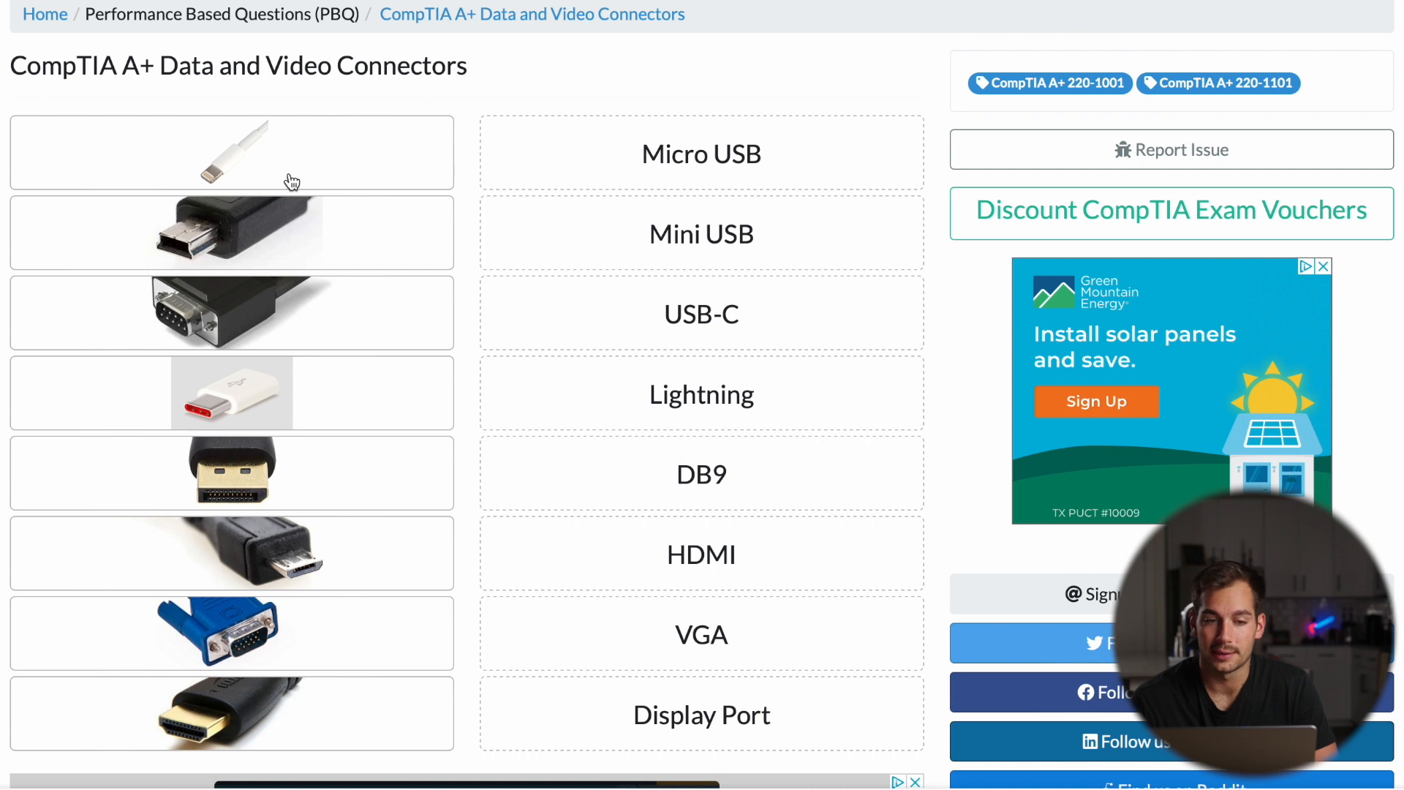
pyautogui.moveTo(272, 163)
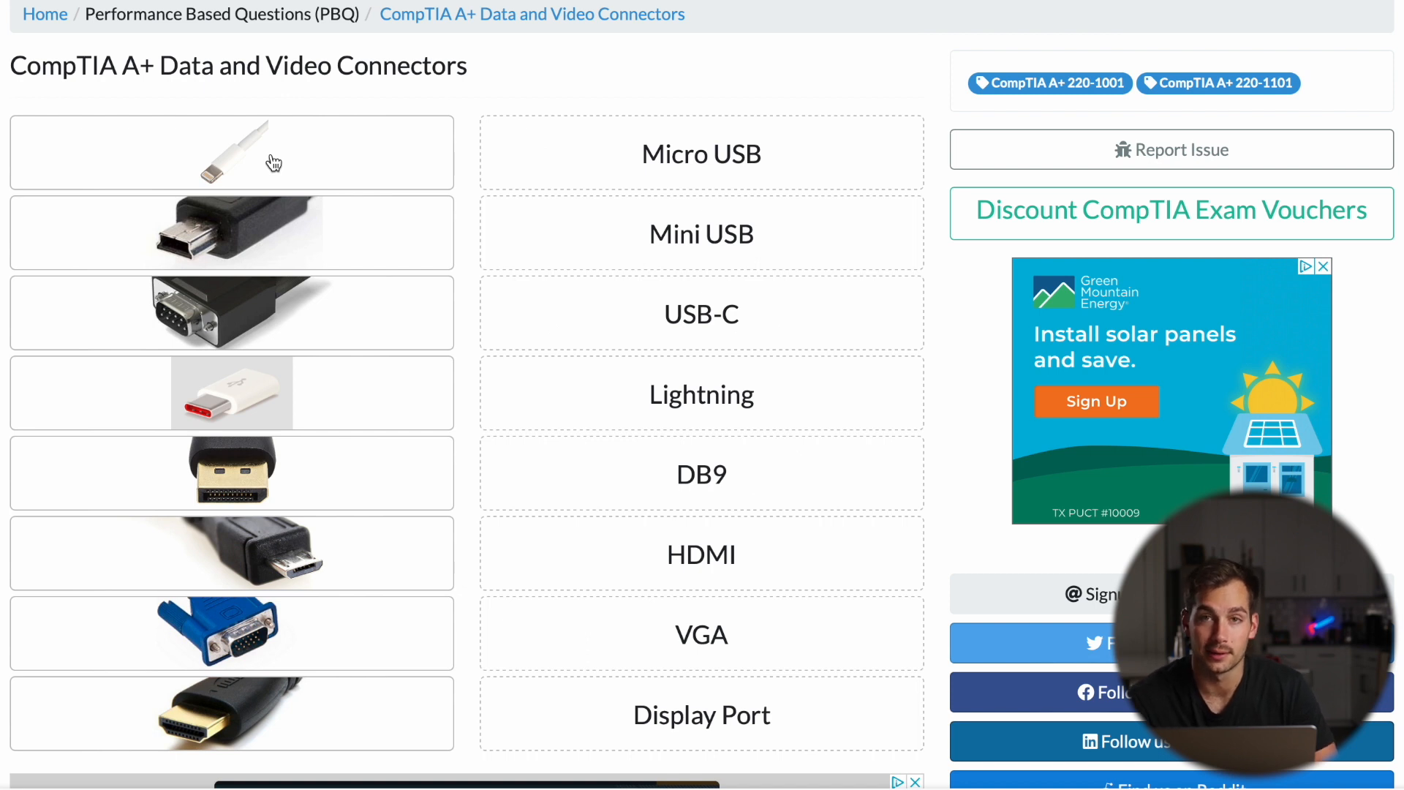
pyautogui.moveTo(214, 152)
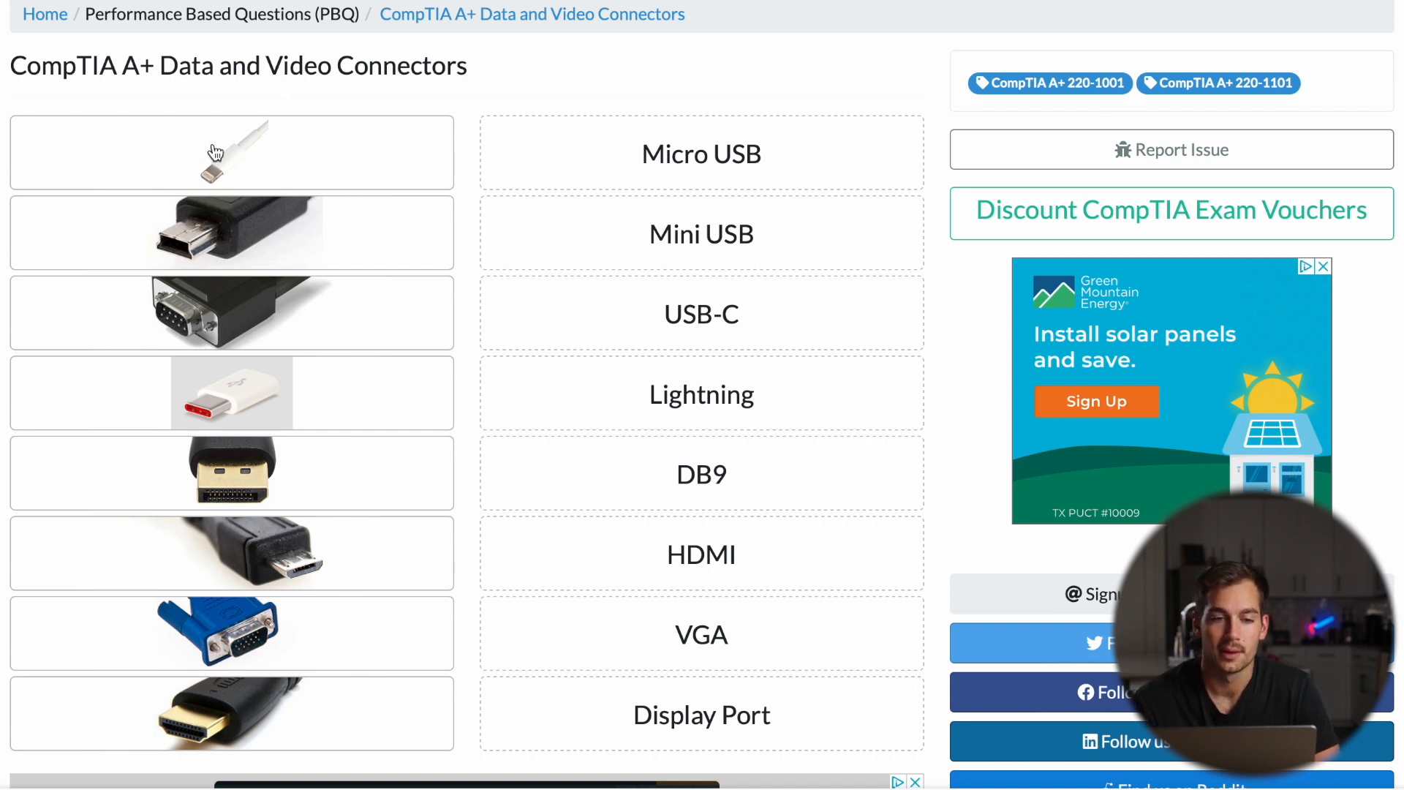
# Drop the Lightning connector image onto the Lightning label.
pyautogui.moveTo(215, 153); pyautogui.dragTo(701, 406)
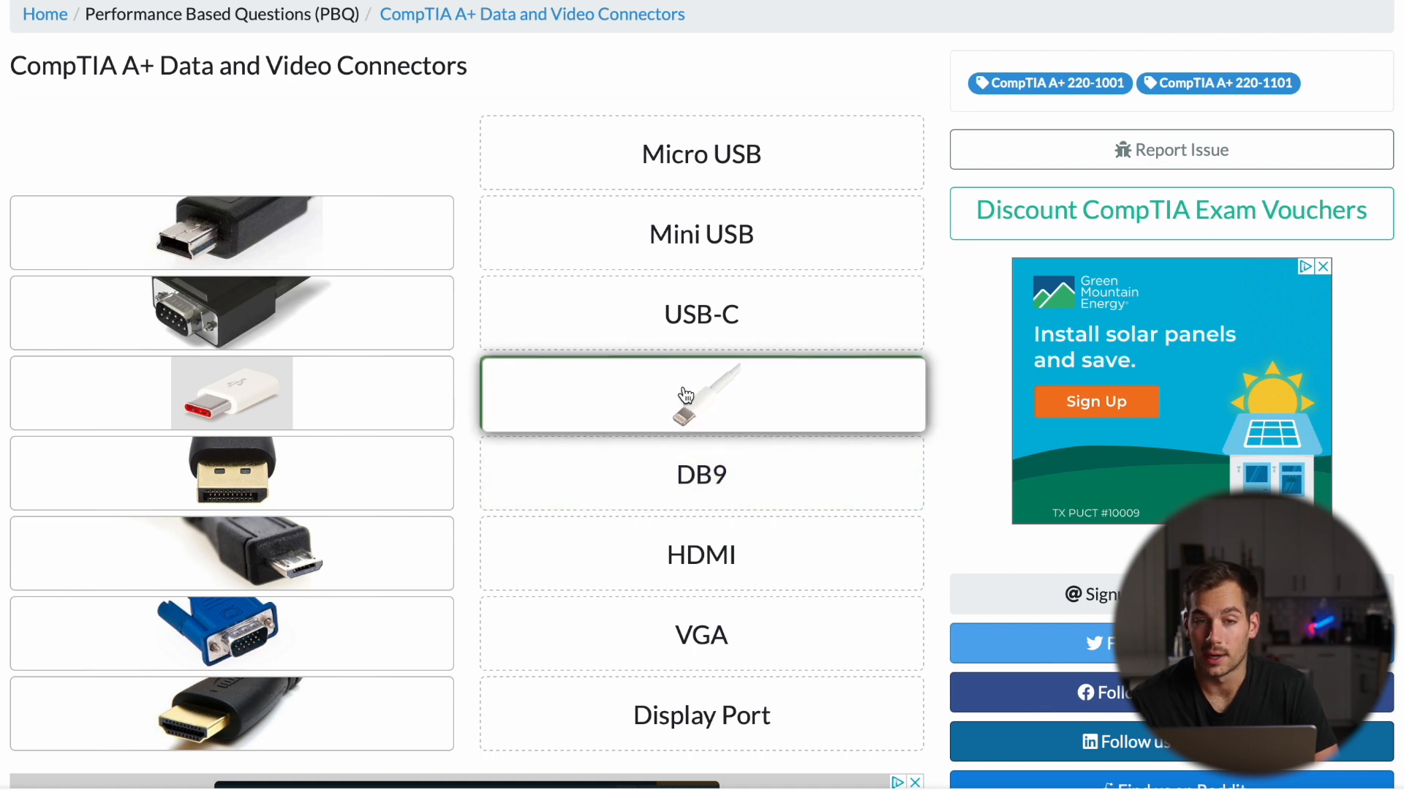
pyautogui.moveTo(491, 259)
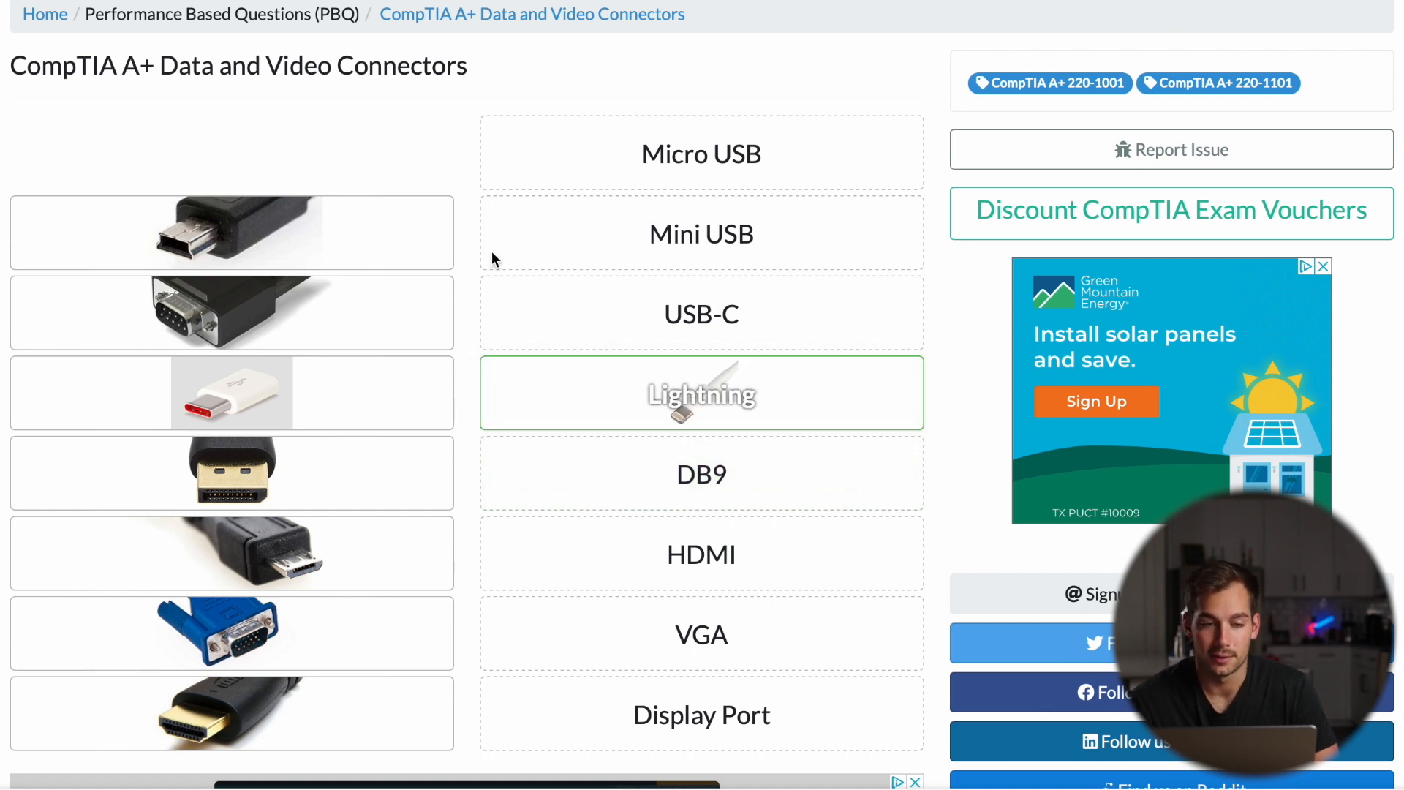
pyautogui.scroll(-3)
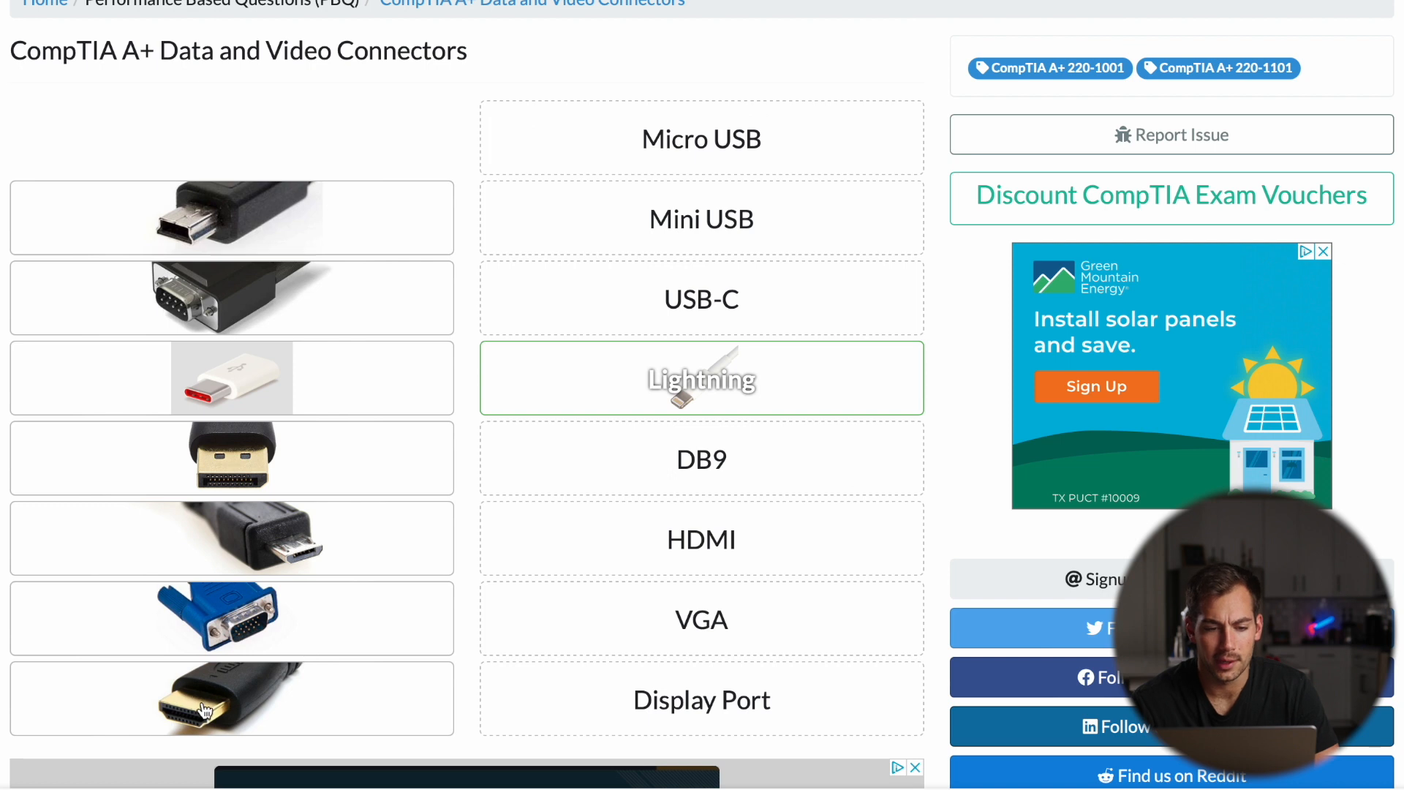
pyautogui.moveTo(243, 733)
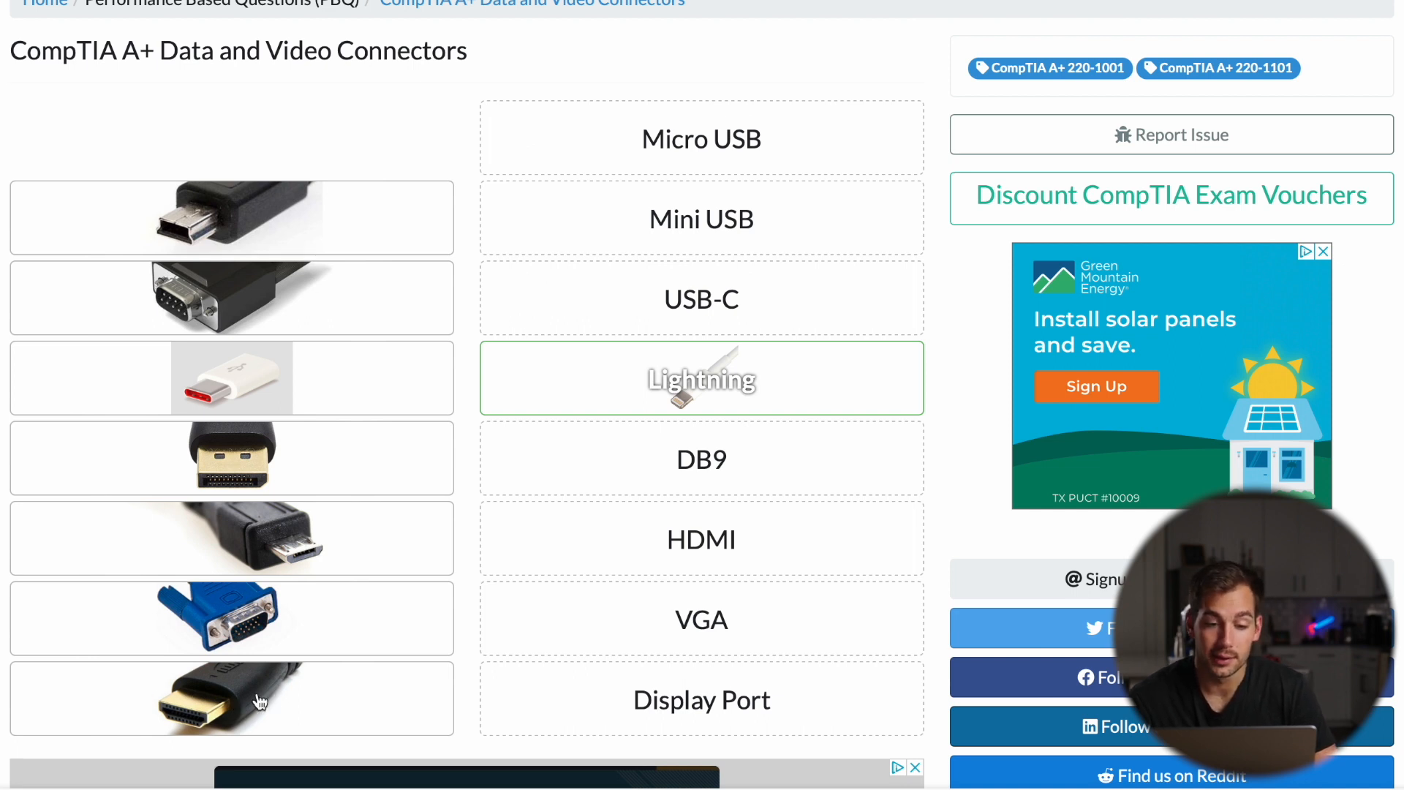
pyautogui.moveTo(246, 716)
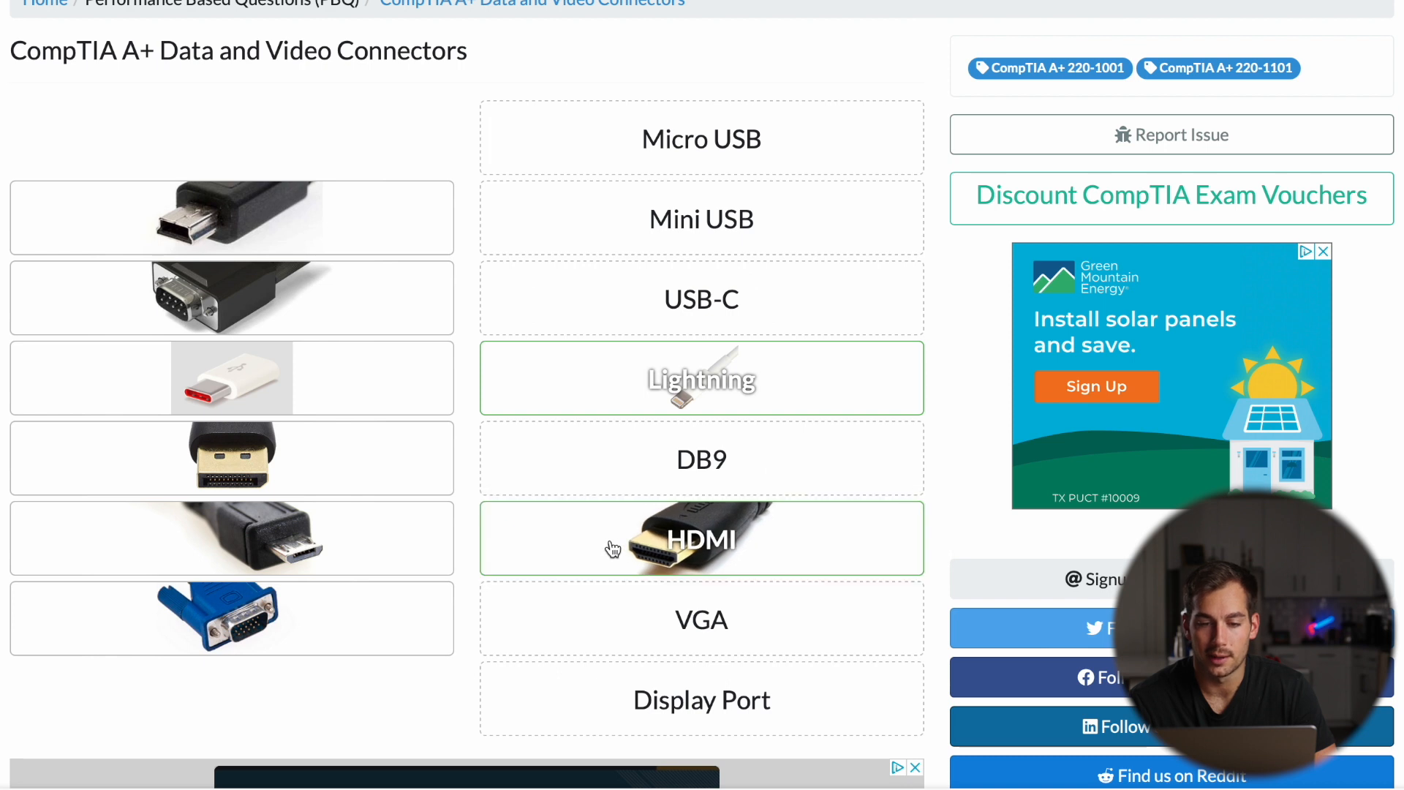
pyautogui.moveTo(315, 543)
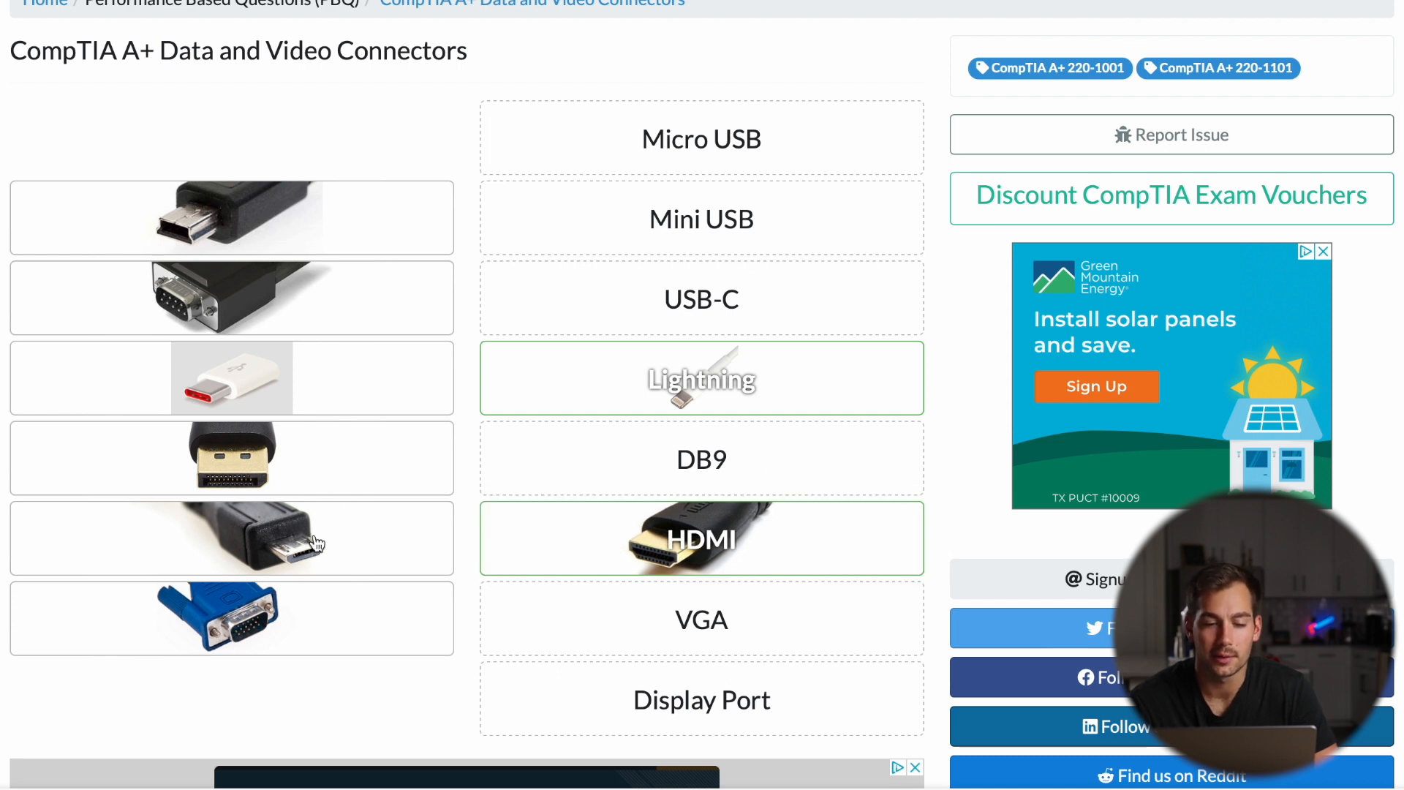
pyautogui.moveTo(359, 551)
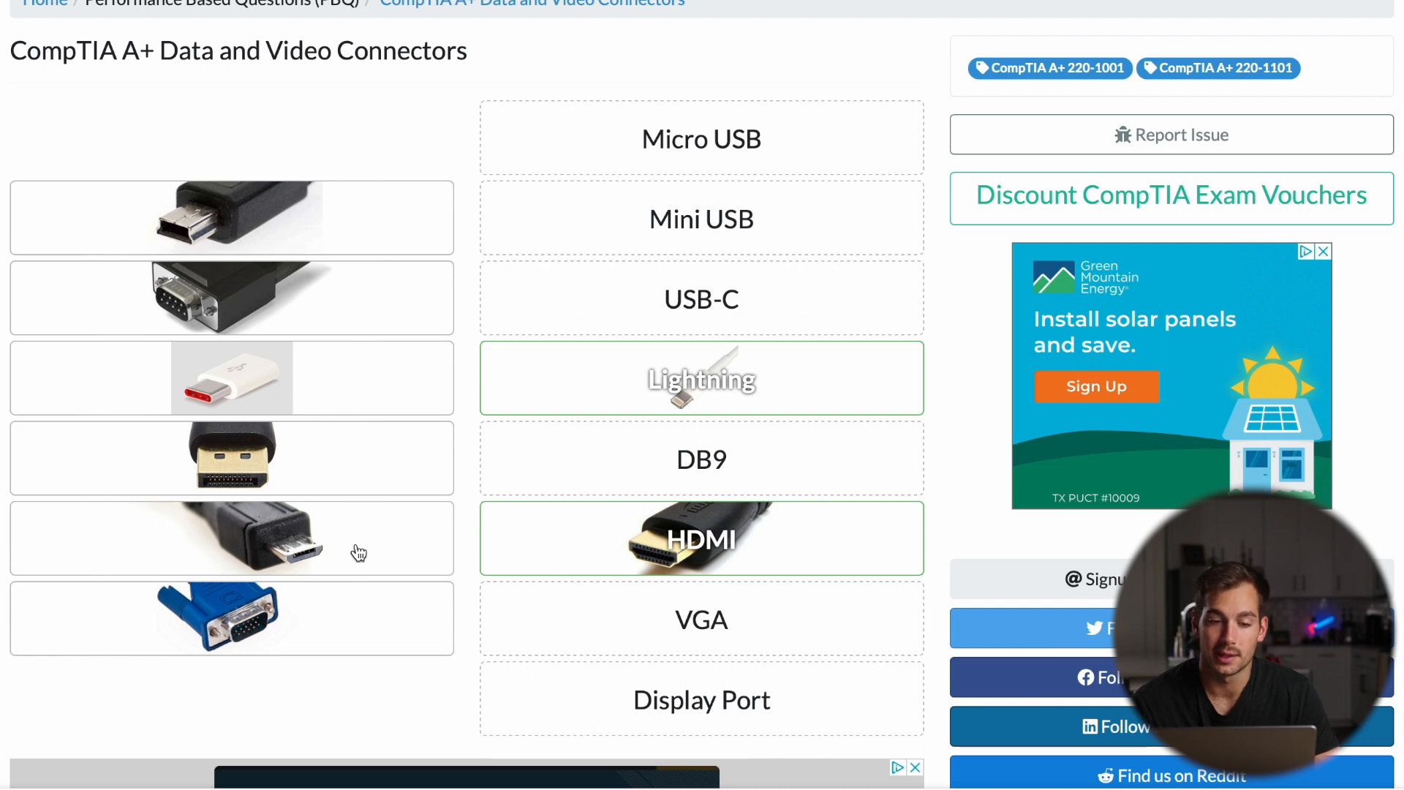
pyautogui.moveTo(279, 550)
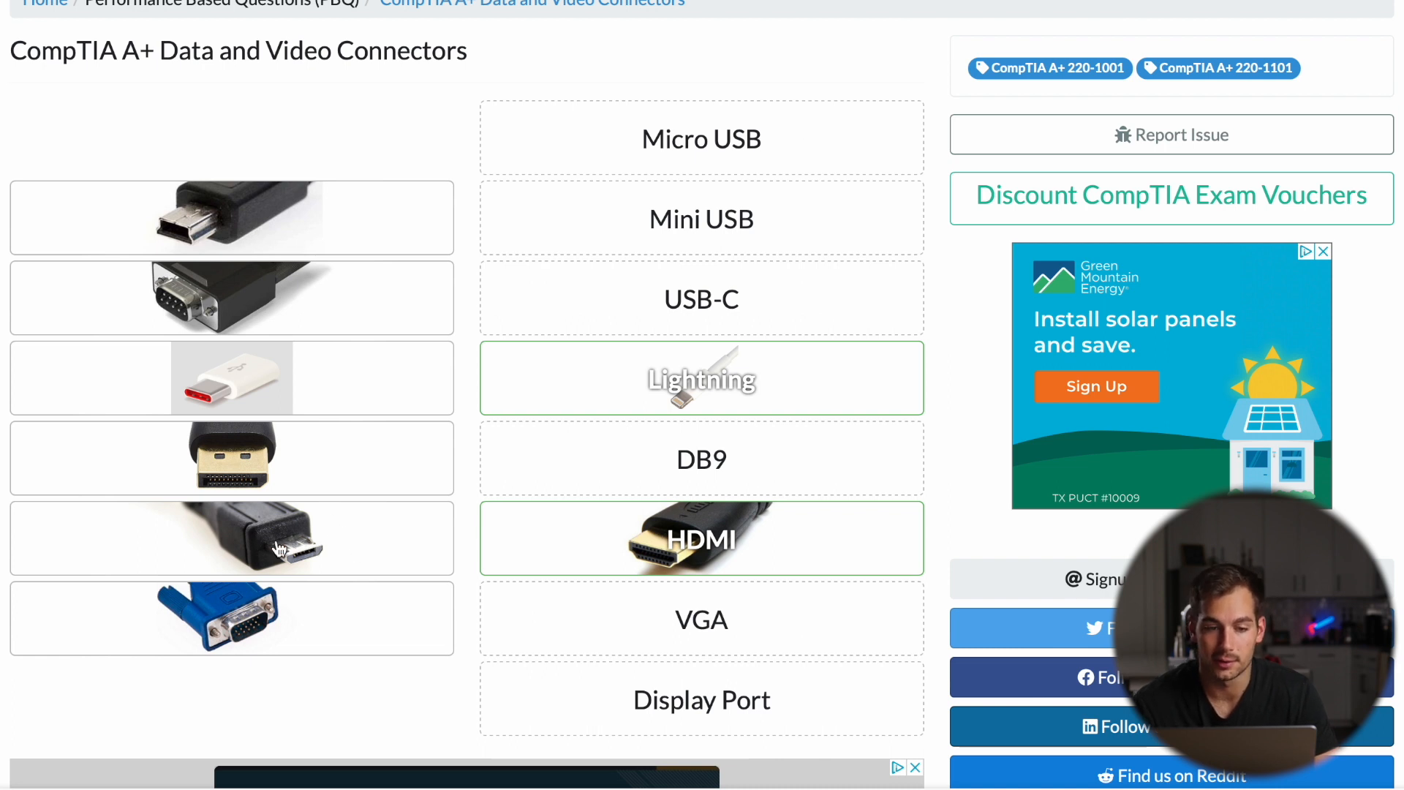
# Drop the micro USB connector image onto the Micro USB label.
pyautogui.moveTo(231, 537); pyautogui.dragTo(546, 138)
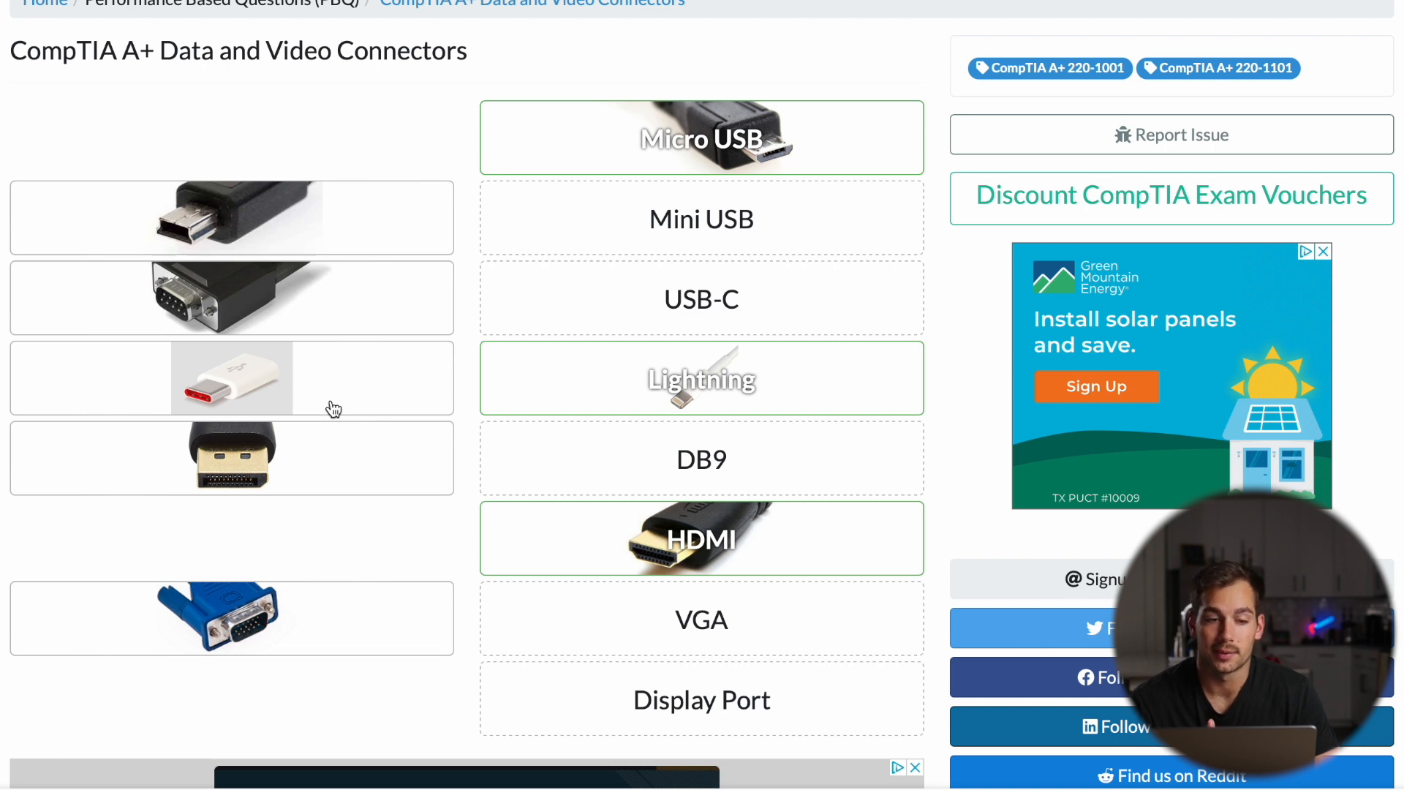
pyautogui.moveTo(212, 396)
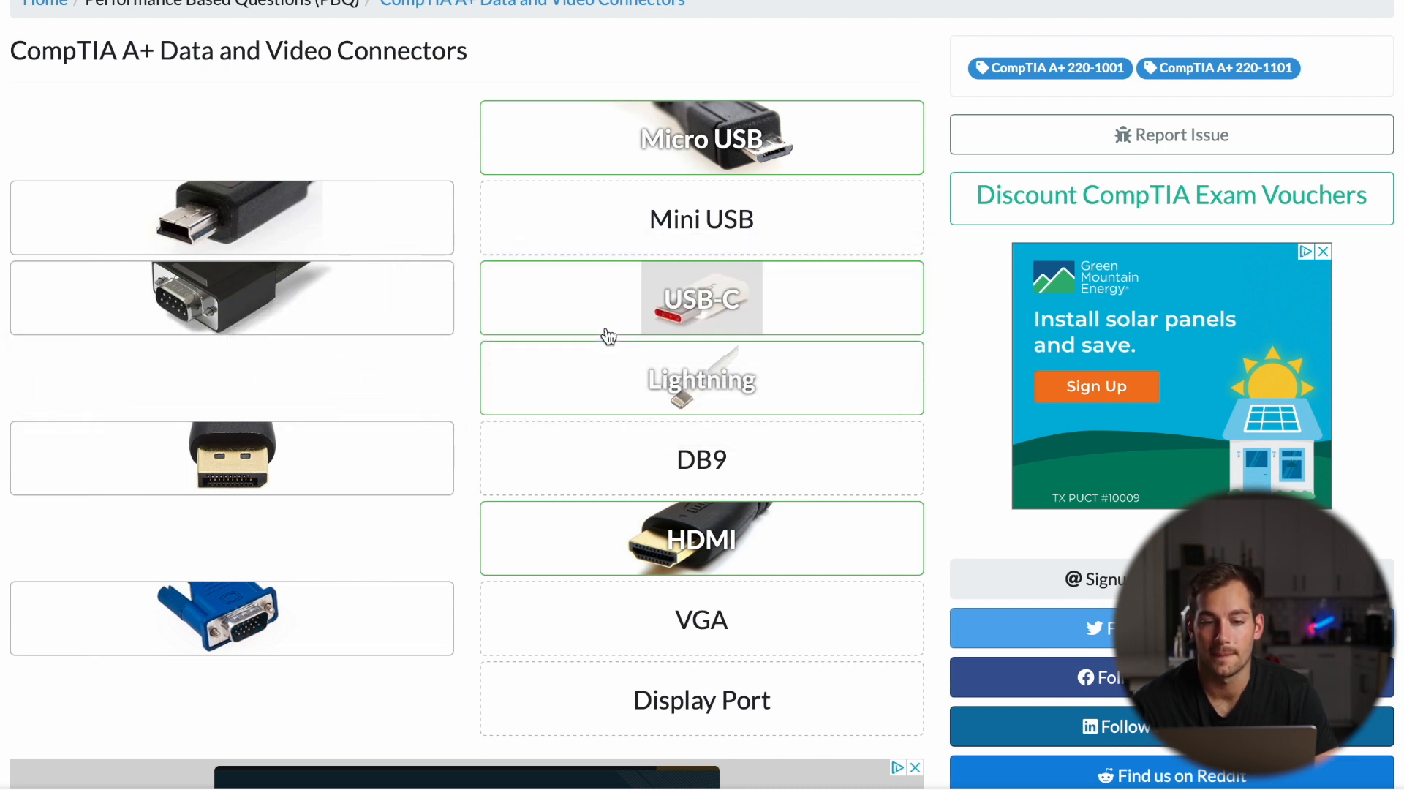
pyautogui.moveTo(226, 221)
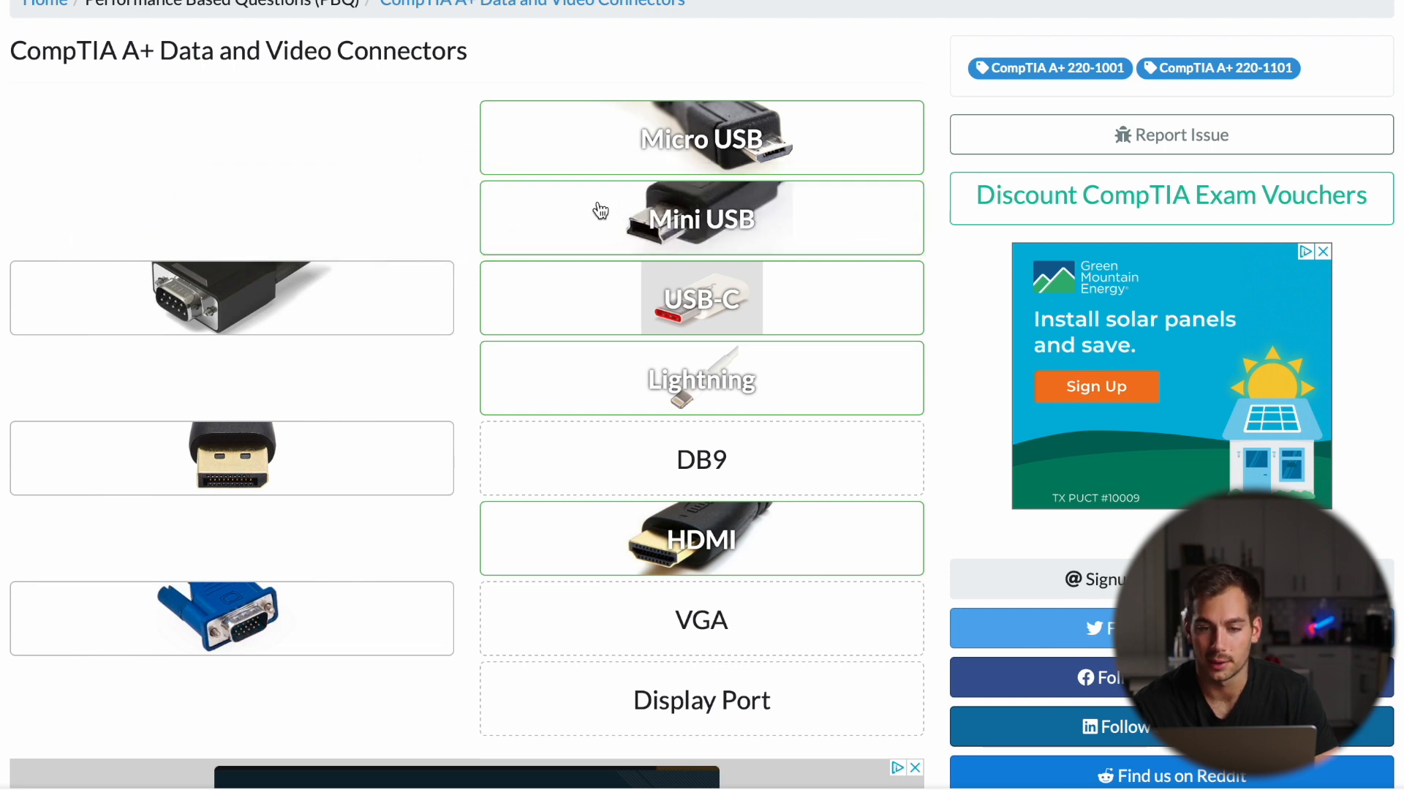
# Scroll the quiz page to bring more connector labels into view.
pyautogui.scroll(-3)
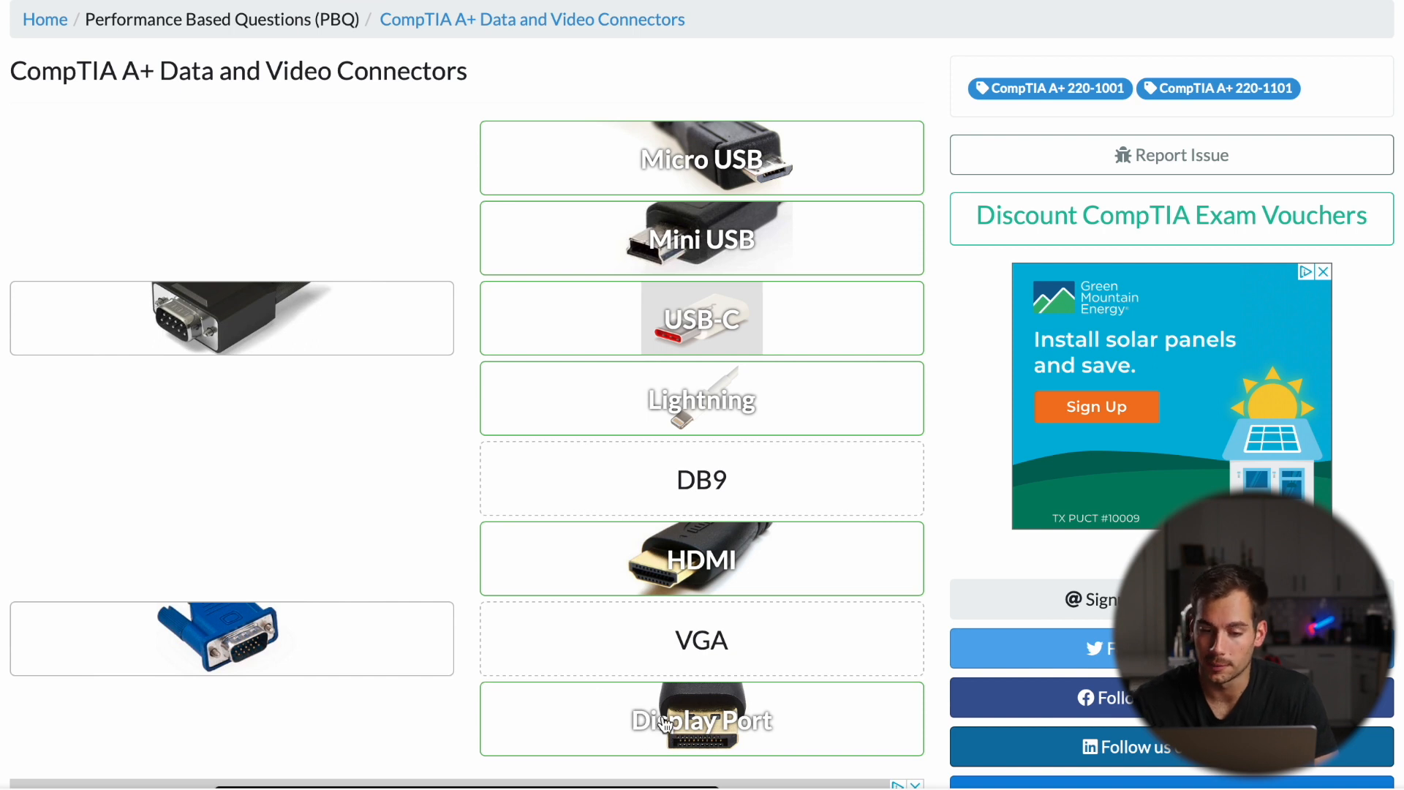
pyautogui.moveTo(588, 728)
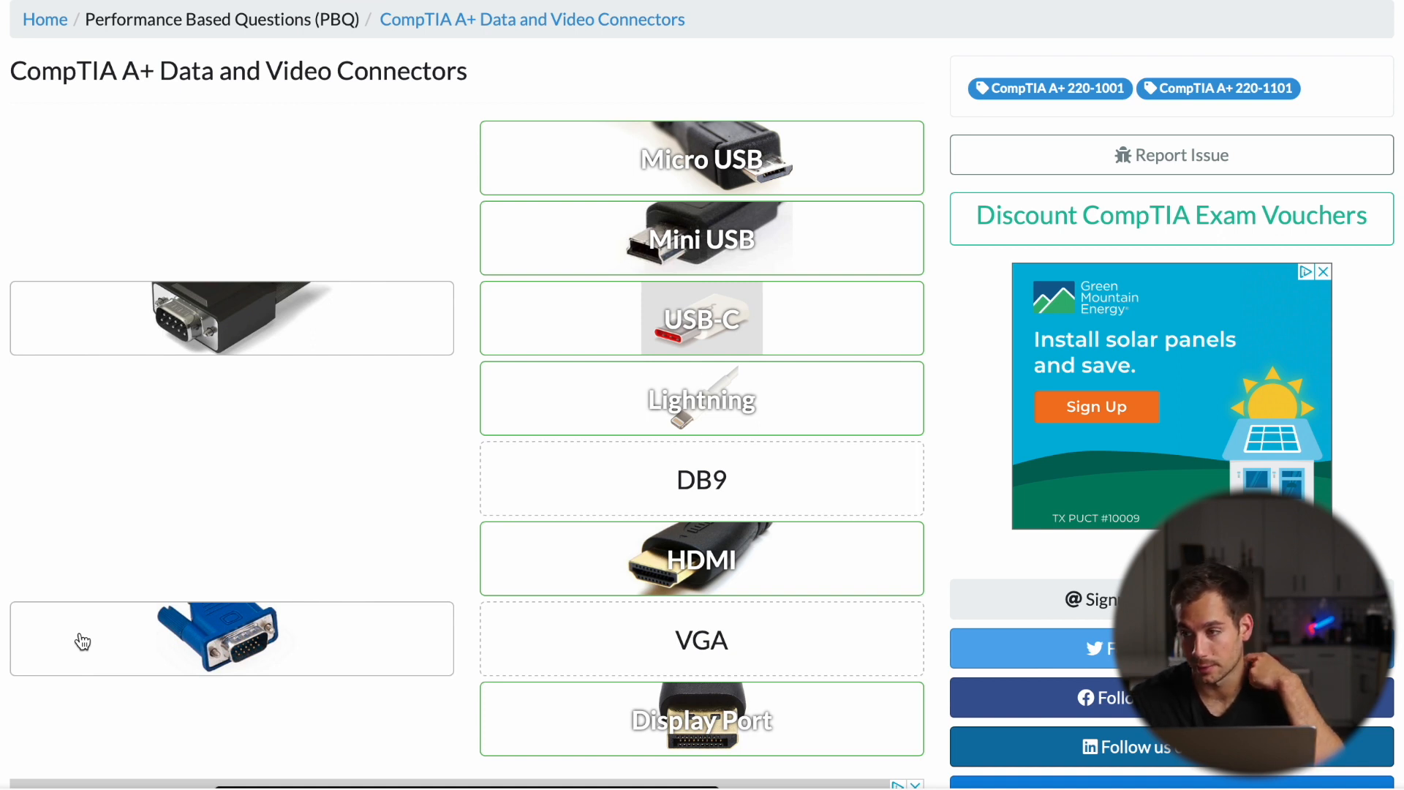
# Drop the VGA image on the VGA label and the last connector on DB9.
pyautogui.moveTo(231, 638); pyautogui.dragTo(391, 634)
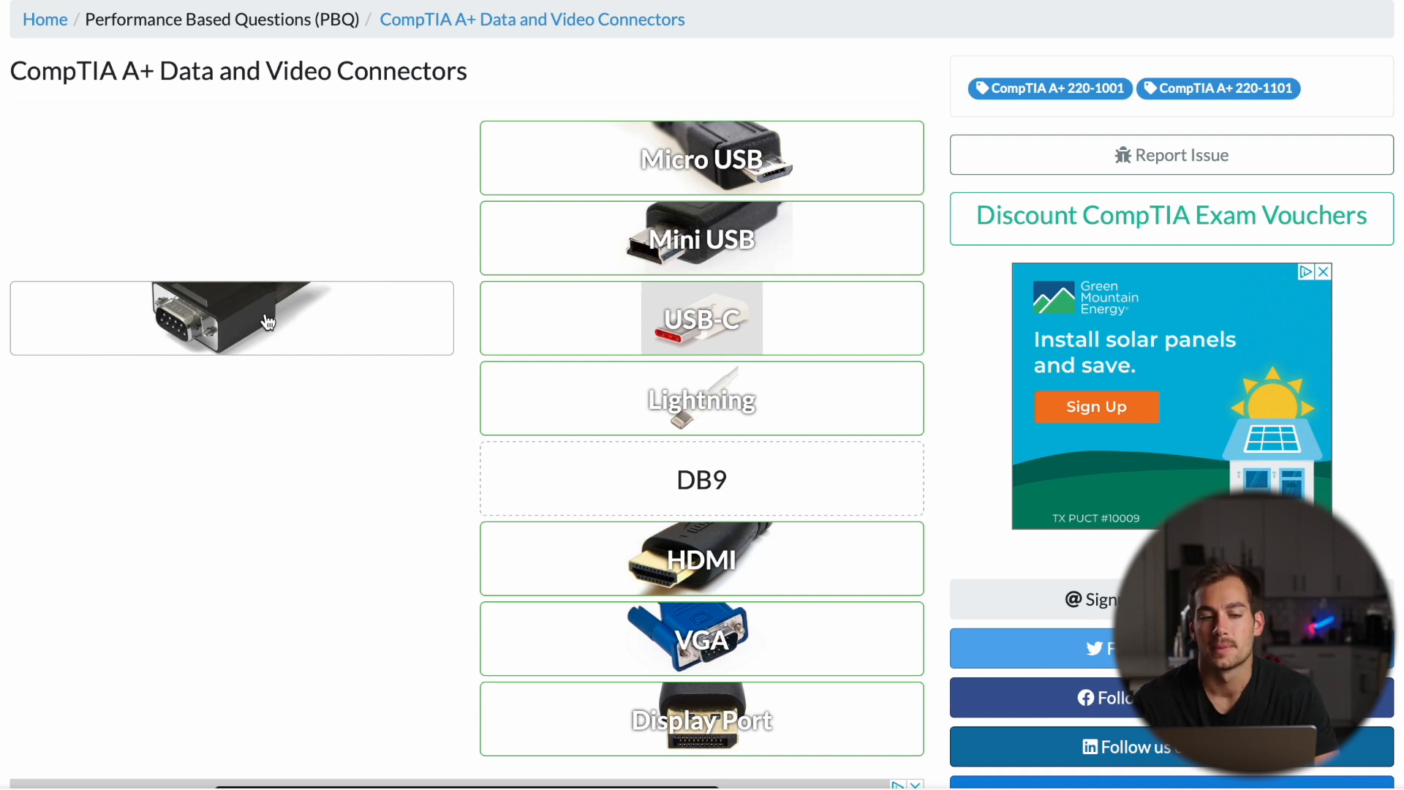
pyautogui.moveTo(737, 662)
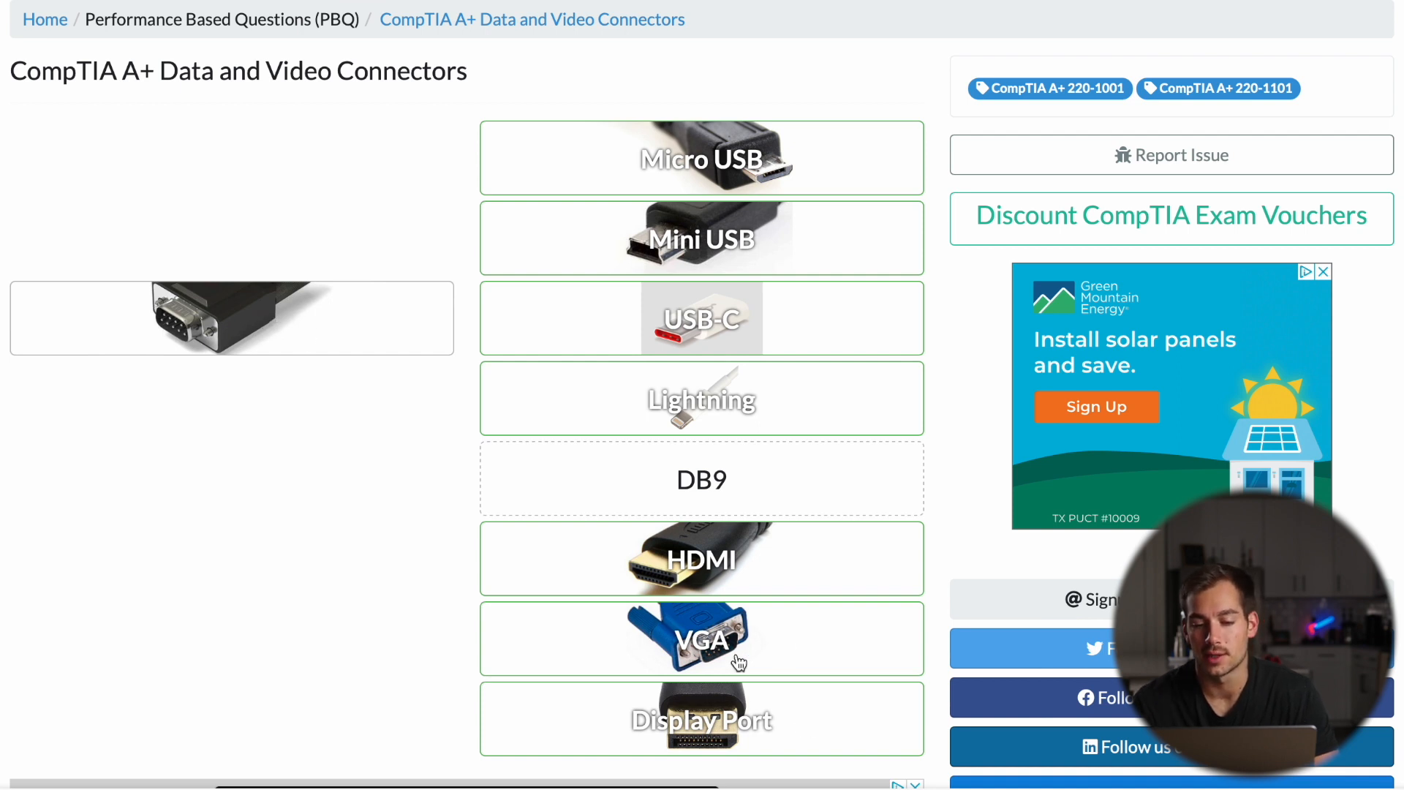
pyautogui.moveTo(486, 577)
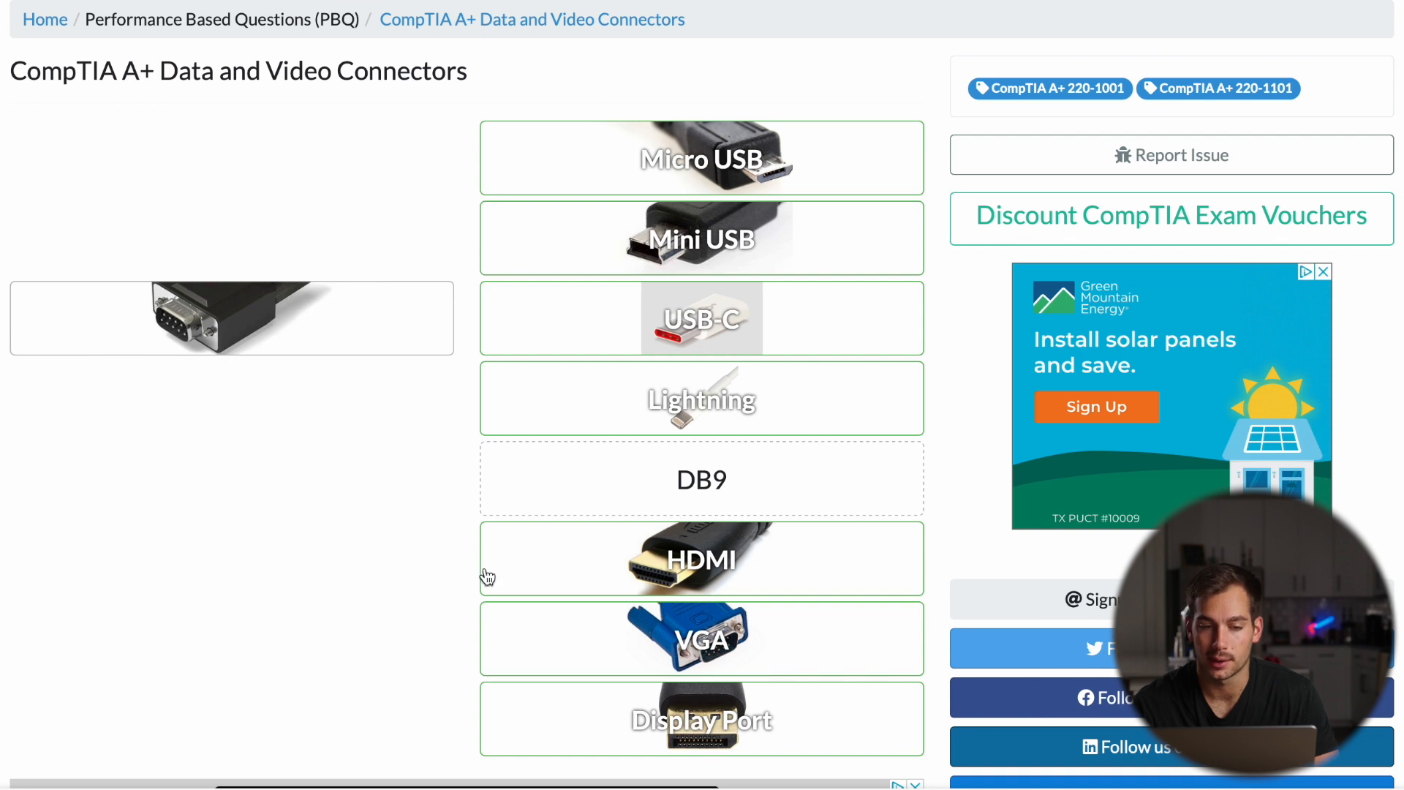
pyautogui.moveTo(146, 312)
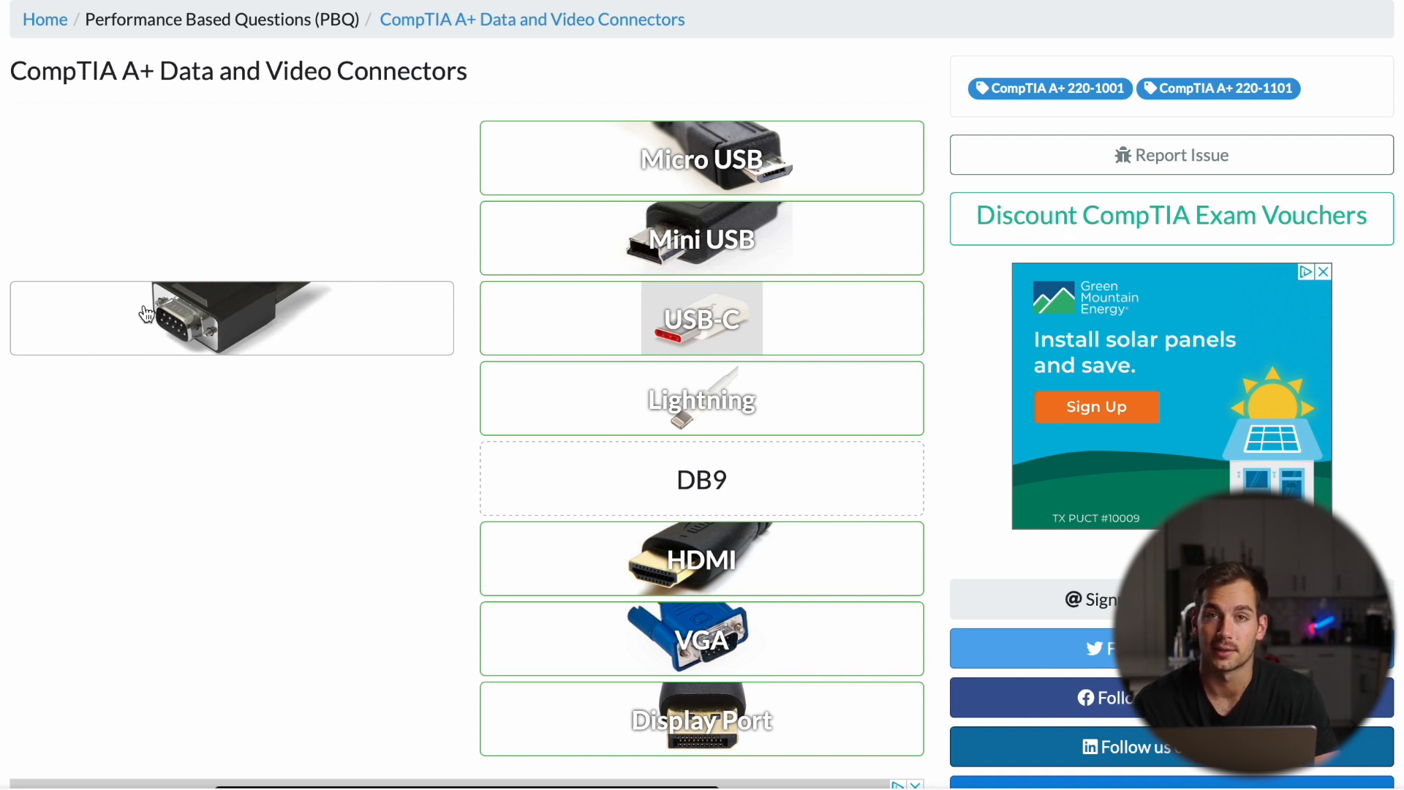
pyautogui.moveTo(231, 316); pyautogui.dragTo(701, 478)
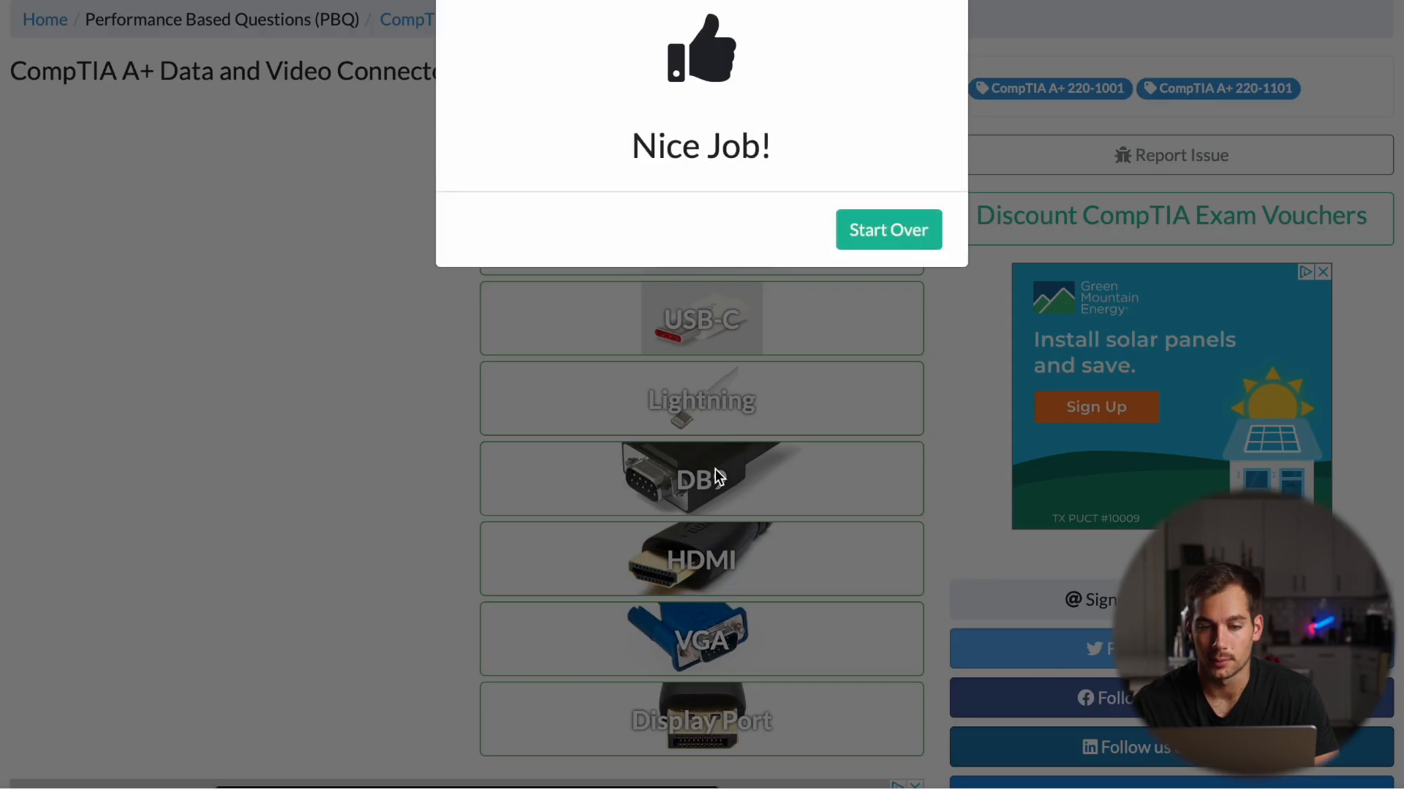
pyautogui.moveTo(765, 392)
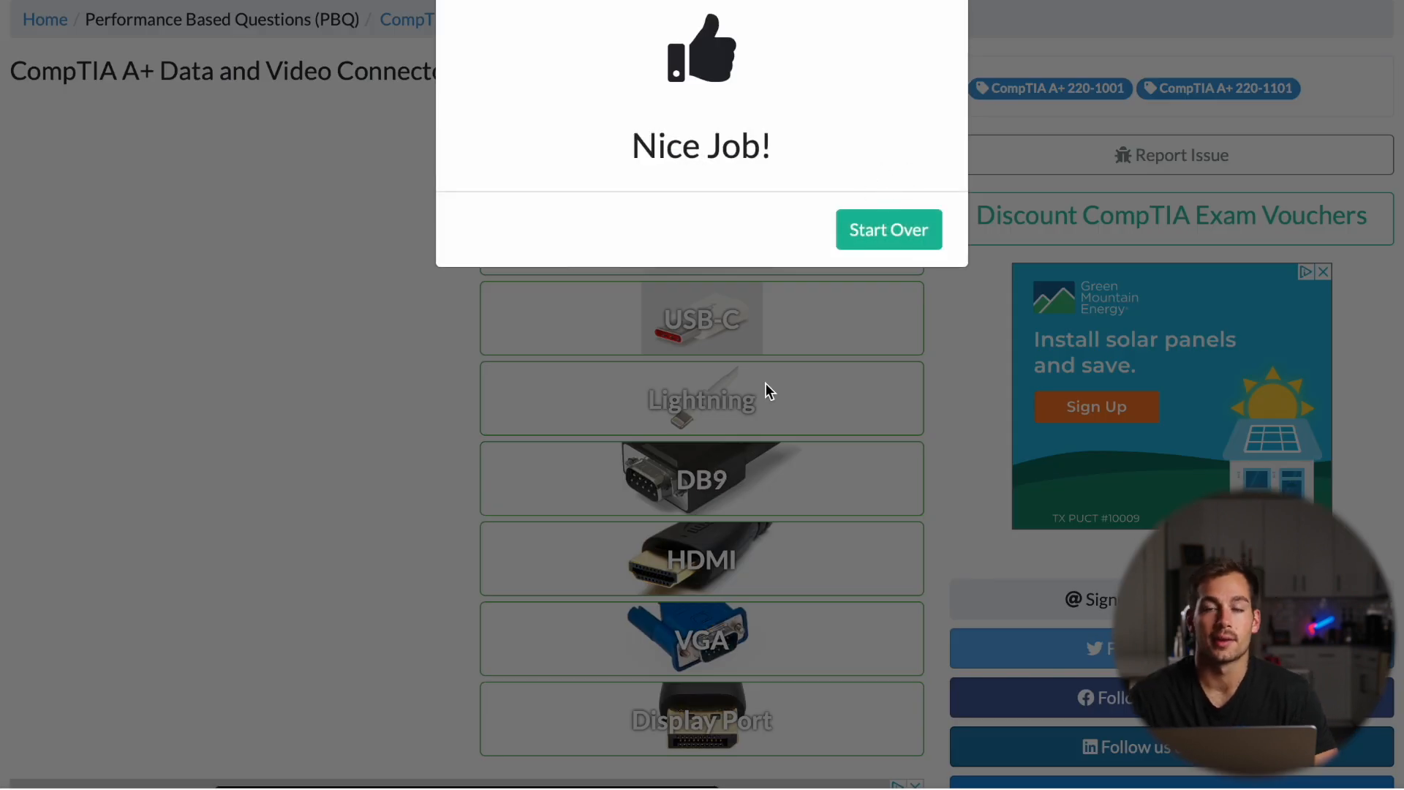